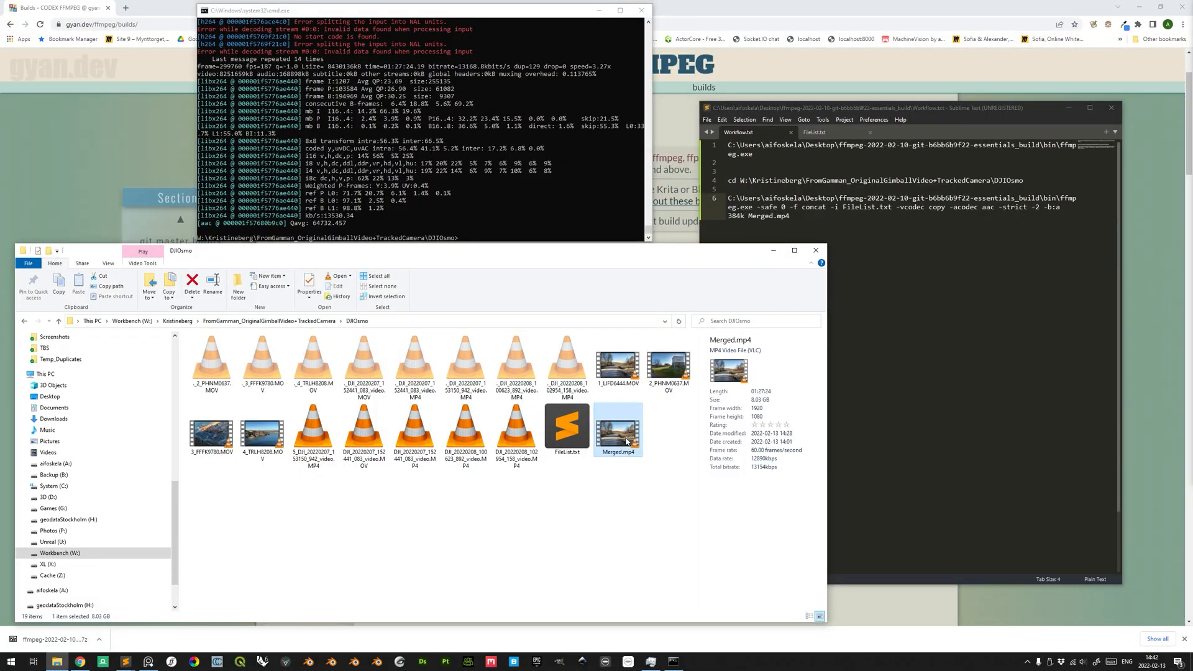
{"action": "mouse_move", "coordinate": [642, 441]}
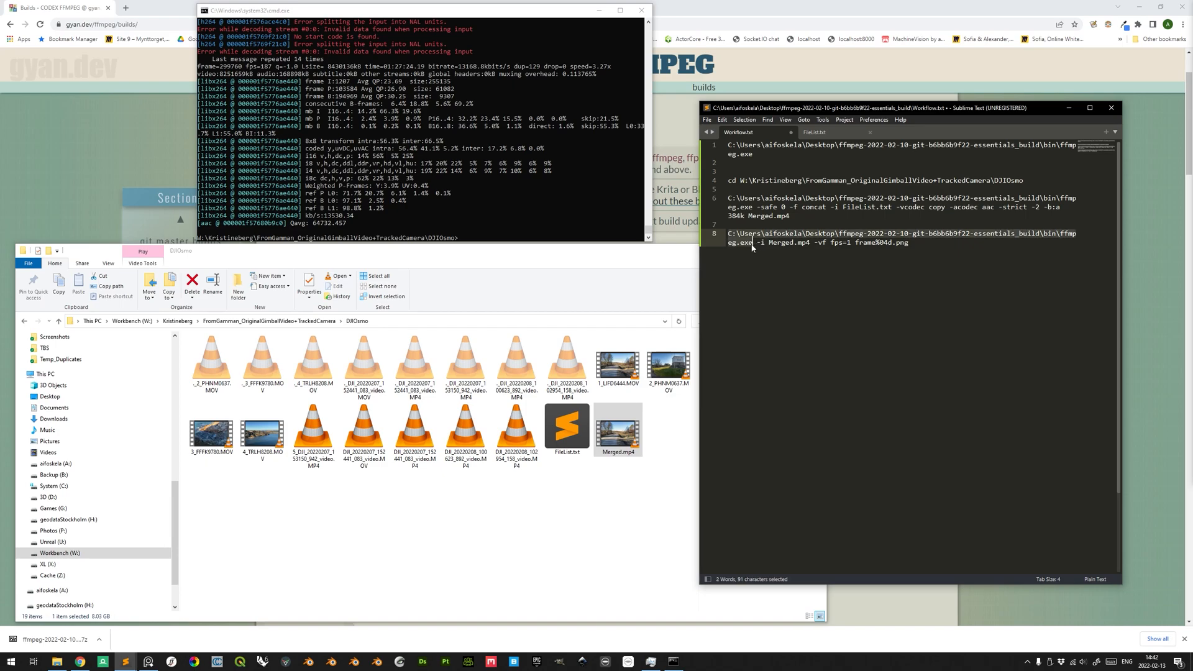
Add the ffmpeg command extracting Merged.mp4 at fps=1 into frame%04d.png images
{"action": "double_click", "coordinate": [770, 243]}
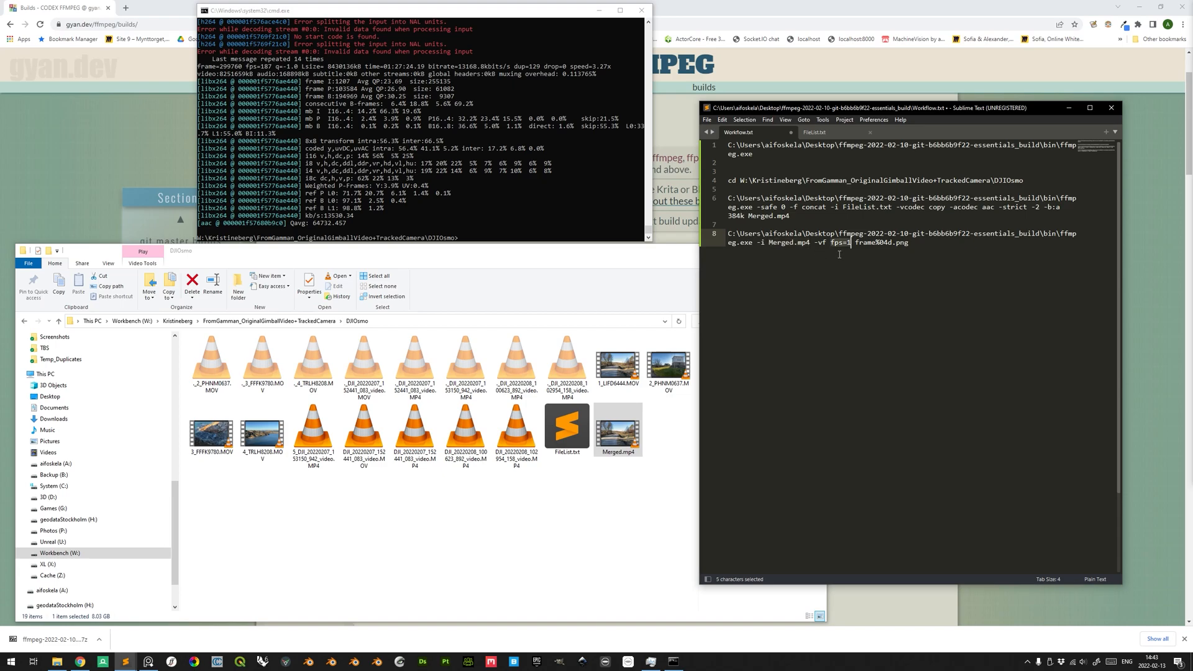
{"action": "mouse_move", "coordinate": [845, 251]}
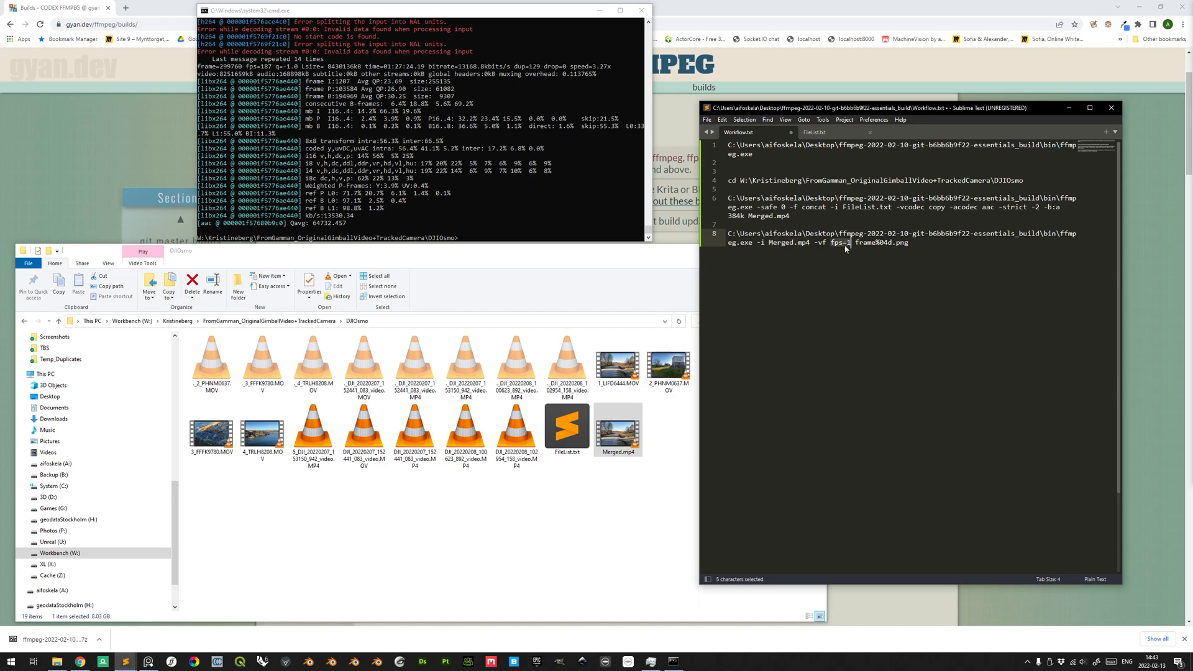
{"action": "mouse_move", "coordinate": [842, 248]}
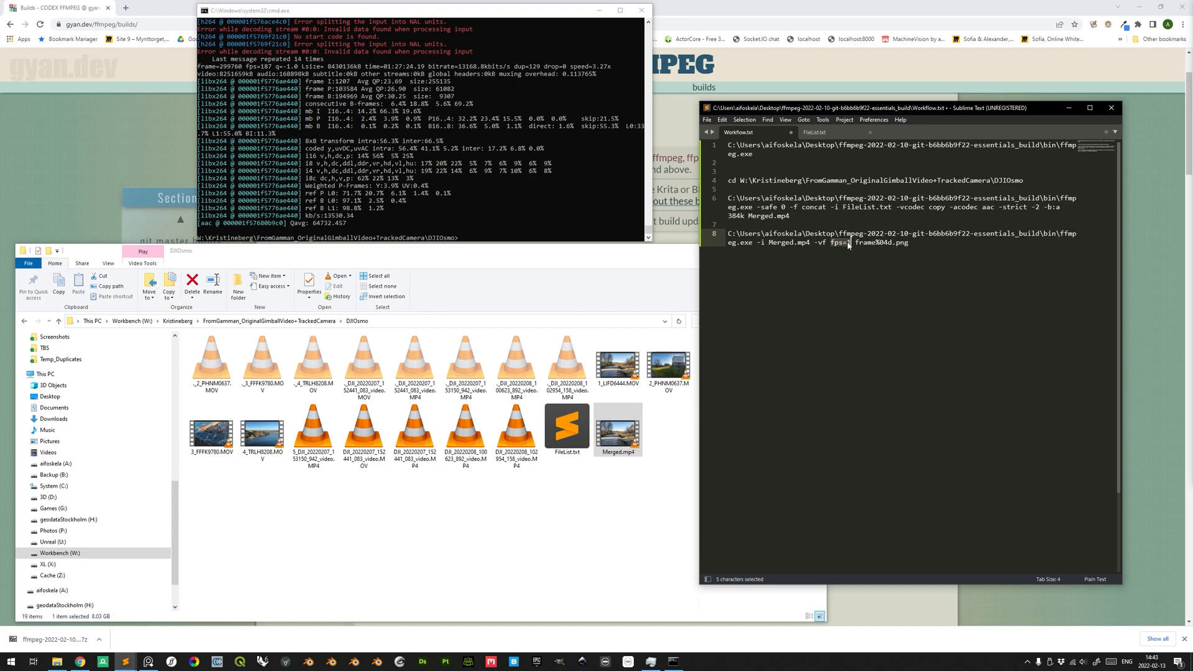
Note below the command that fps=1 captures one image every second
{"action": "key", "text": "enter"}
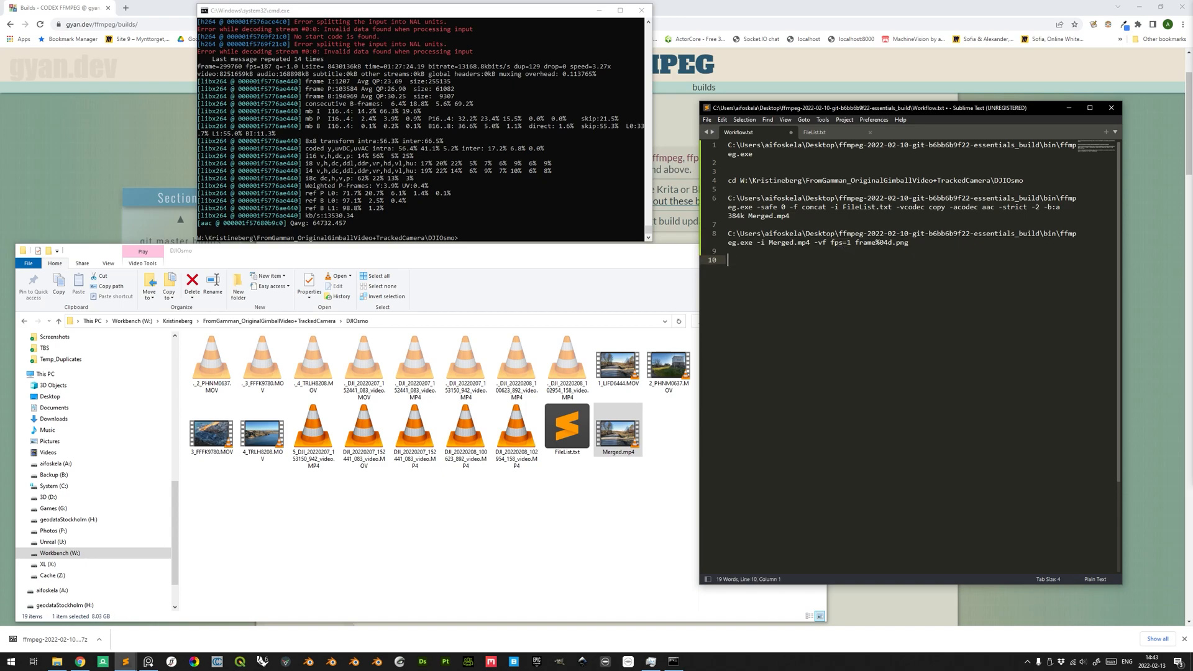
{"action": "type", "text": "fps=1 //one image every second"}
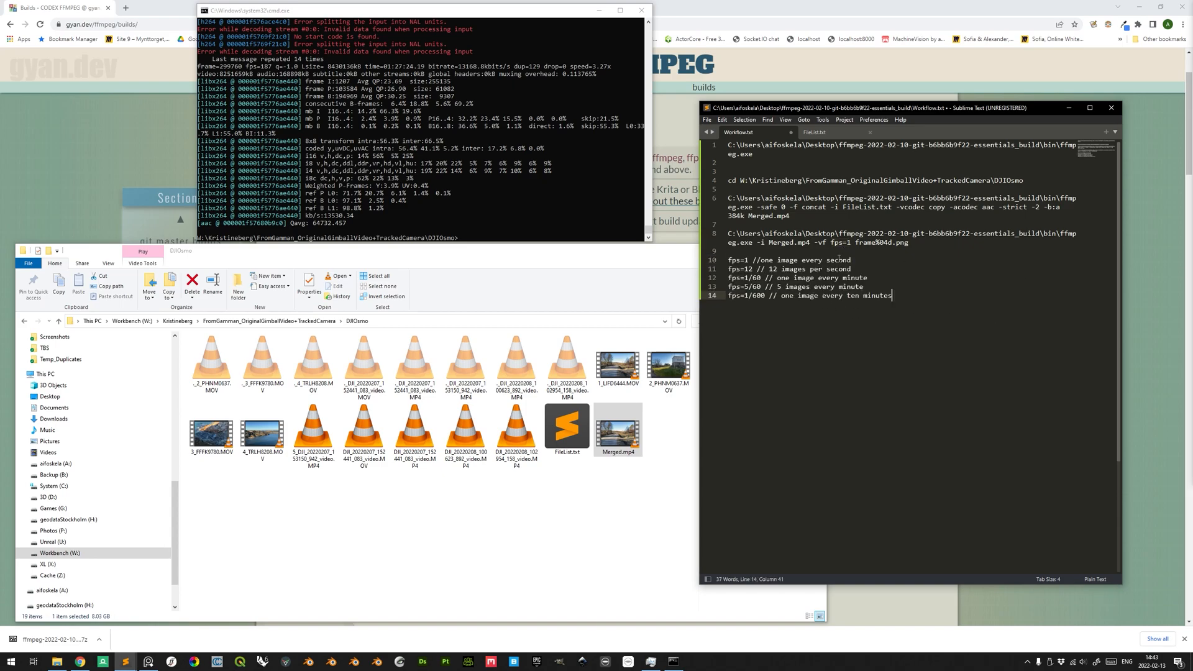
{"action": "mouse_move", "coordinate": [791, 276]}
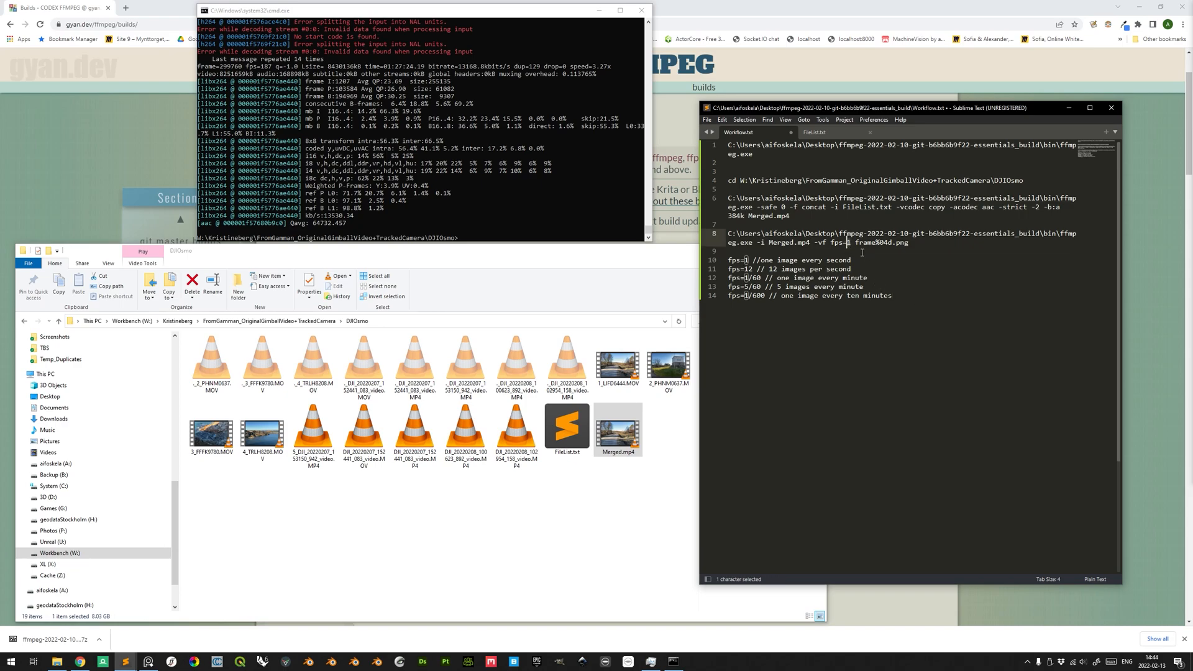
{"action": "mouse_move", "coordinate": [672, 254]}
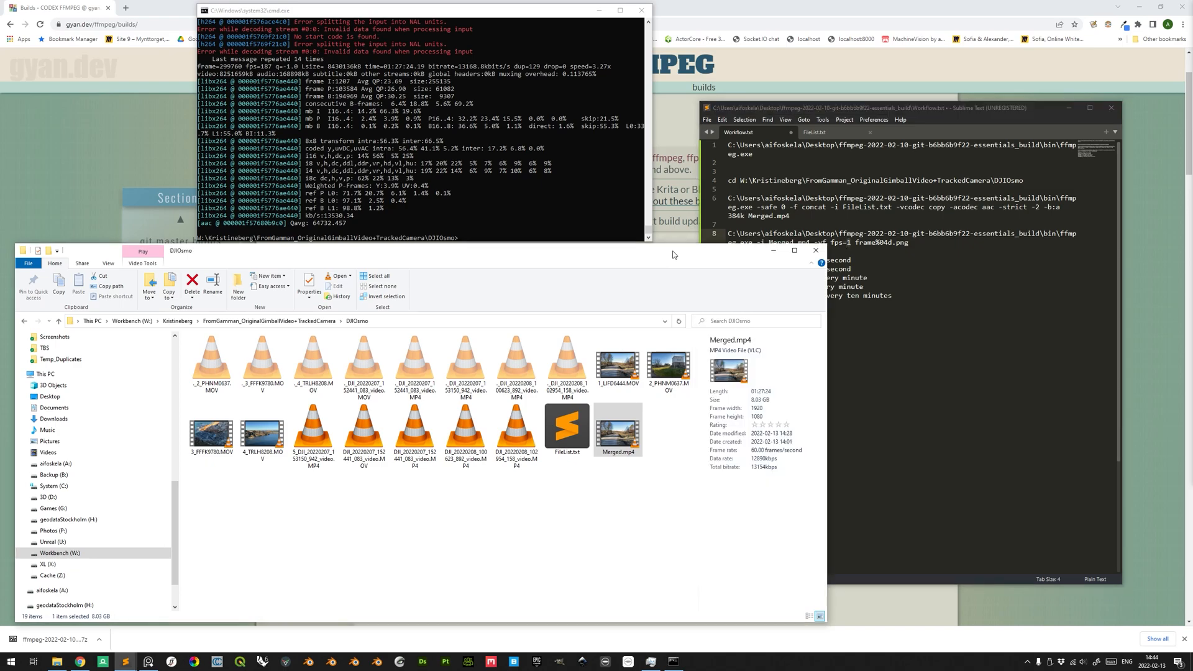
Read Merged.mp4's length, total it as 60+27 minutes, then compute 87.5 × 60 = 5,250 seconds
{"action": "left_click", "coordinate": [618, 430]}
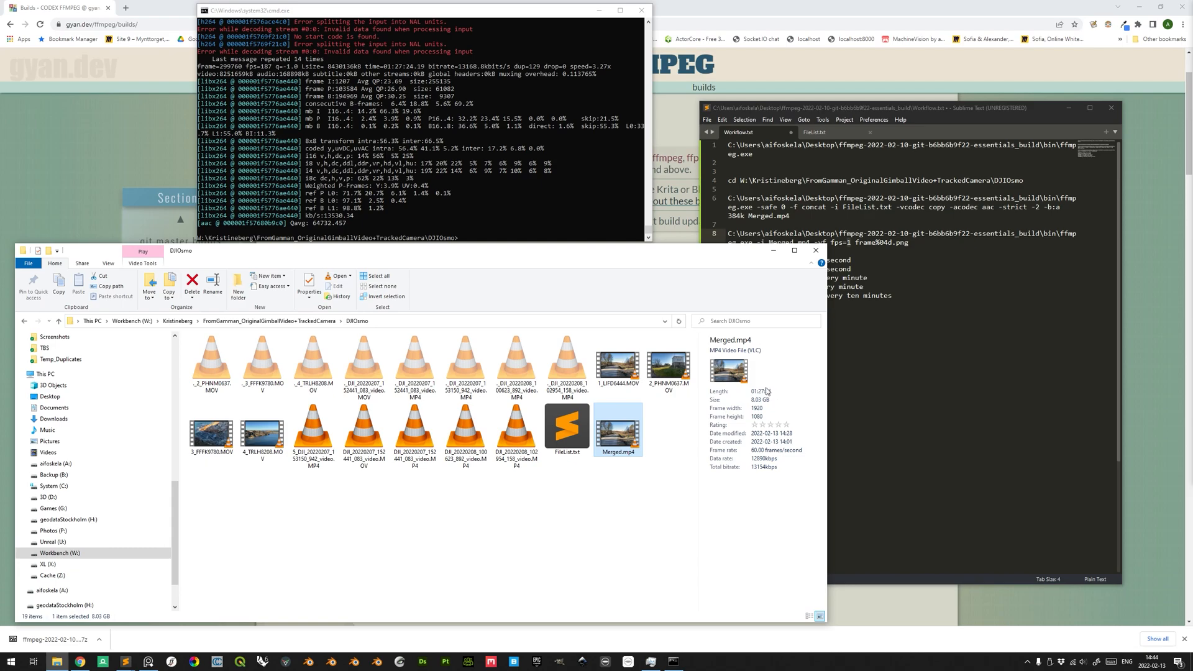
{"action": "mouse_move", "coordinate": [781, 396]}
{"action": "type", "text": "60"}
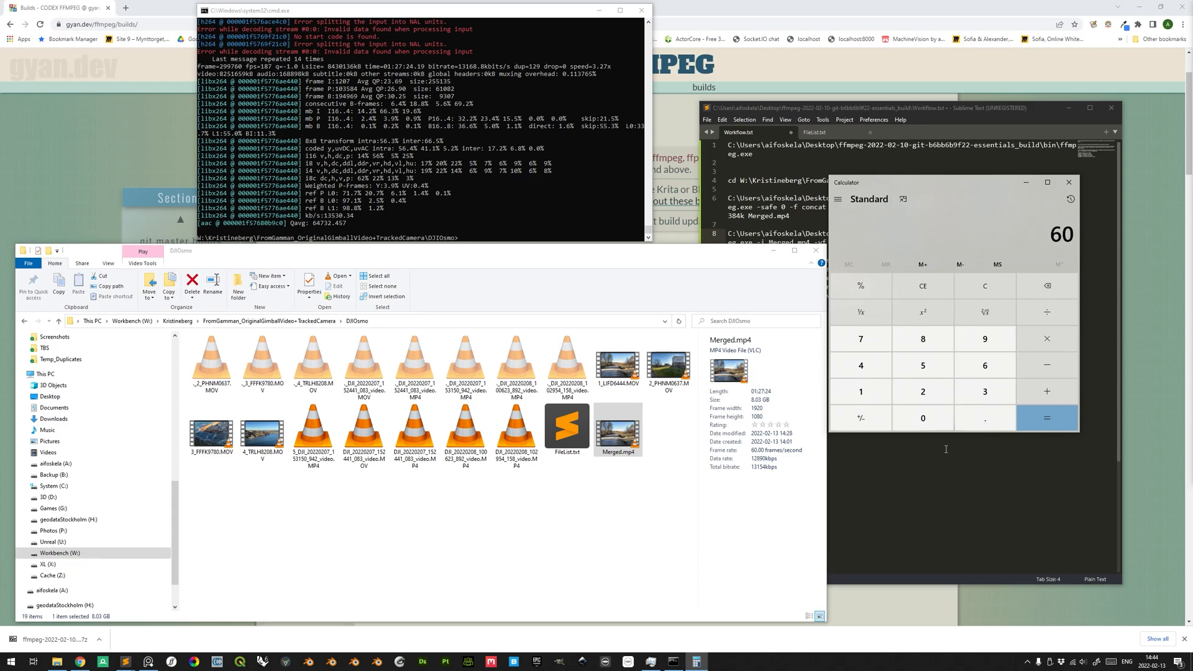
{"action": "left_click", "coordinate": [1046, 418]}
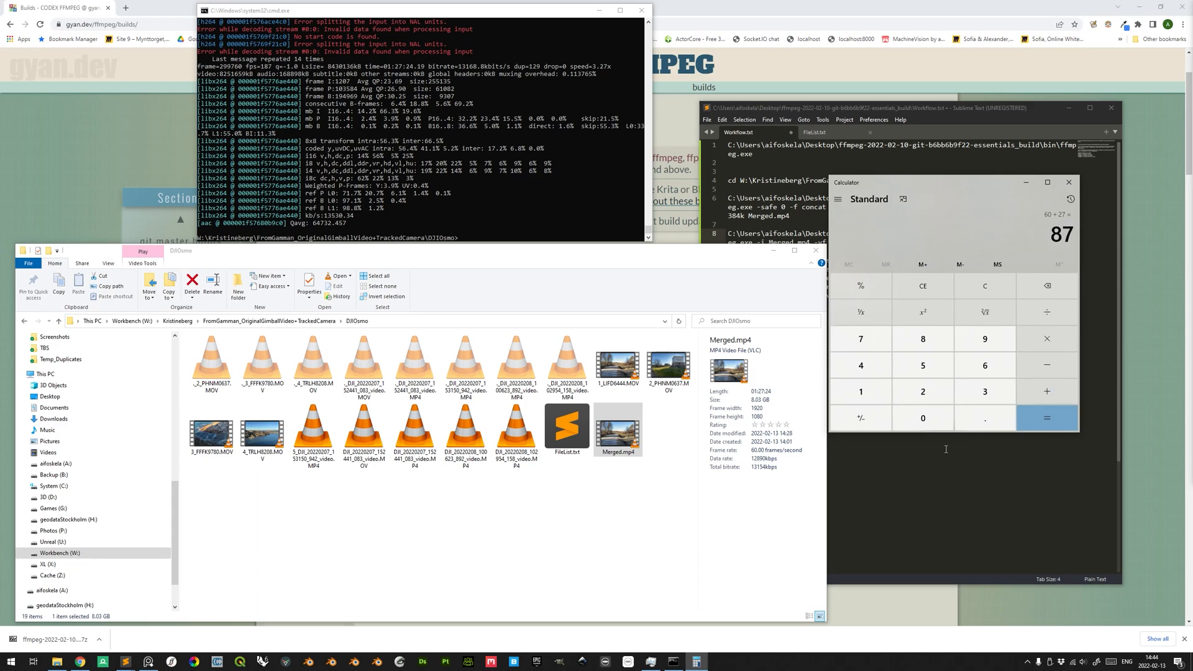
{"action": "left_click", "coordinate": [923, 418]}
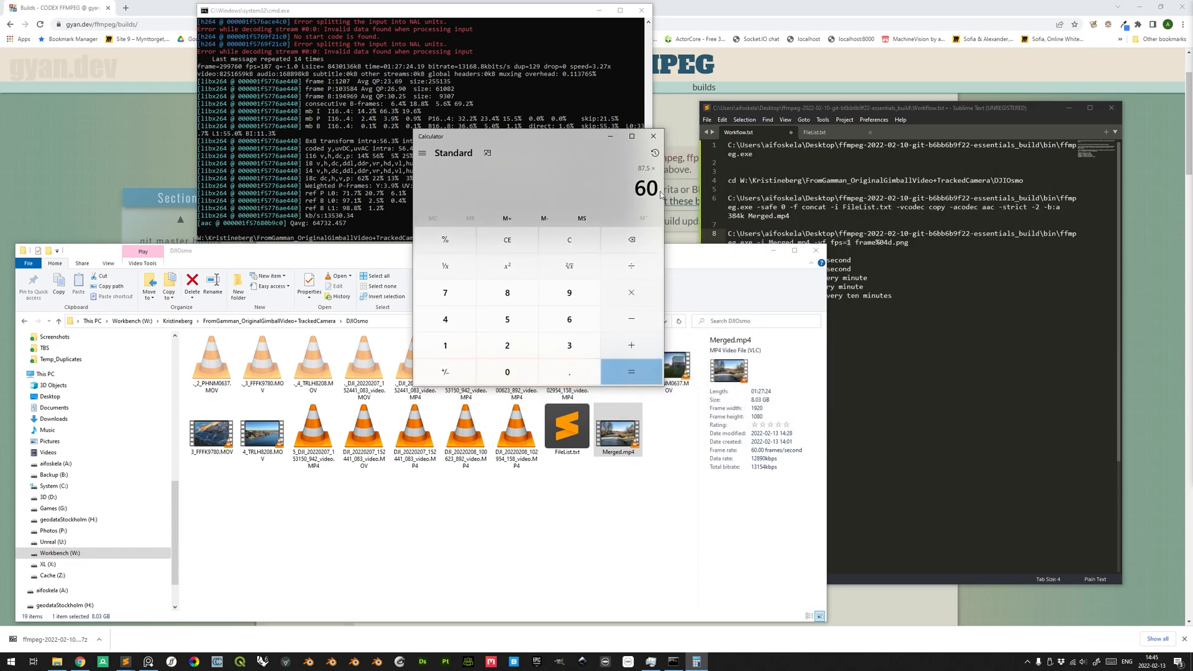
{"action": "left_click", "coordinate": [631, 371]}
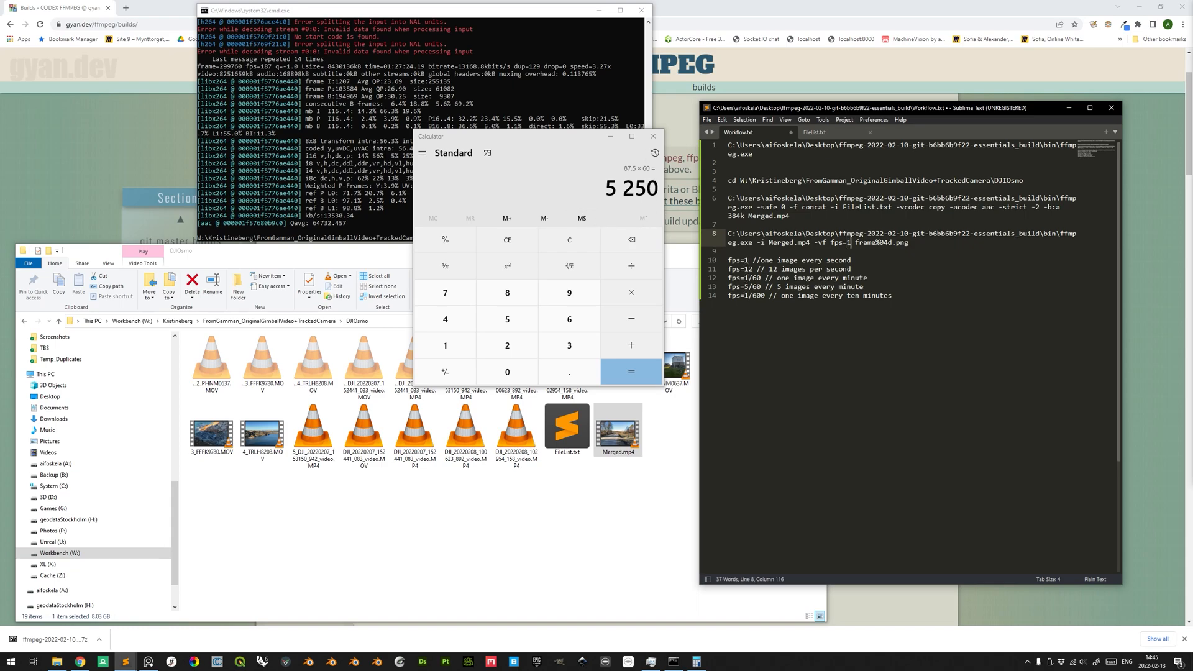
Change the frame pattern to frame%04d.jpg and select the whole extraction command
{"action": "double_click", "coordinate": [878, 242]}
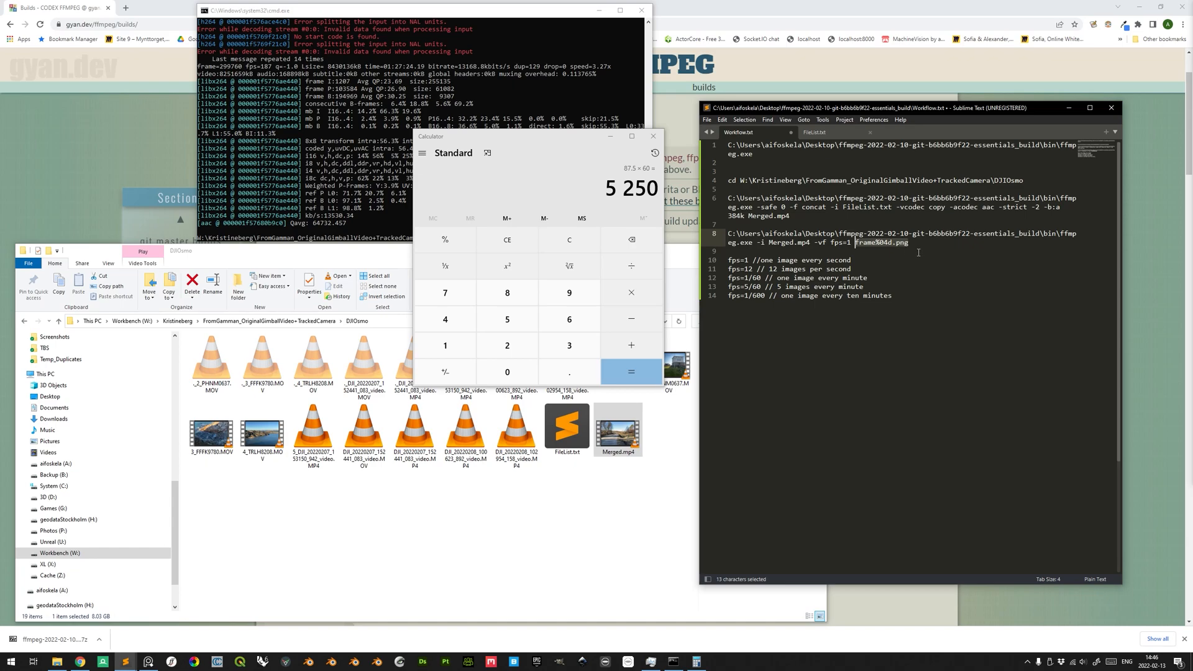
{"action": "mouse_move", "coordinate": [860, 246]}
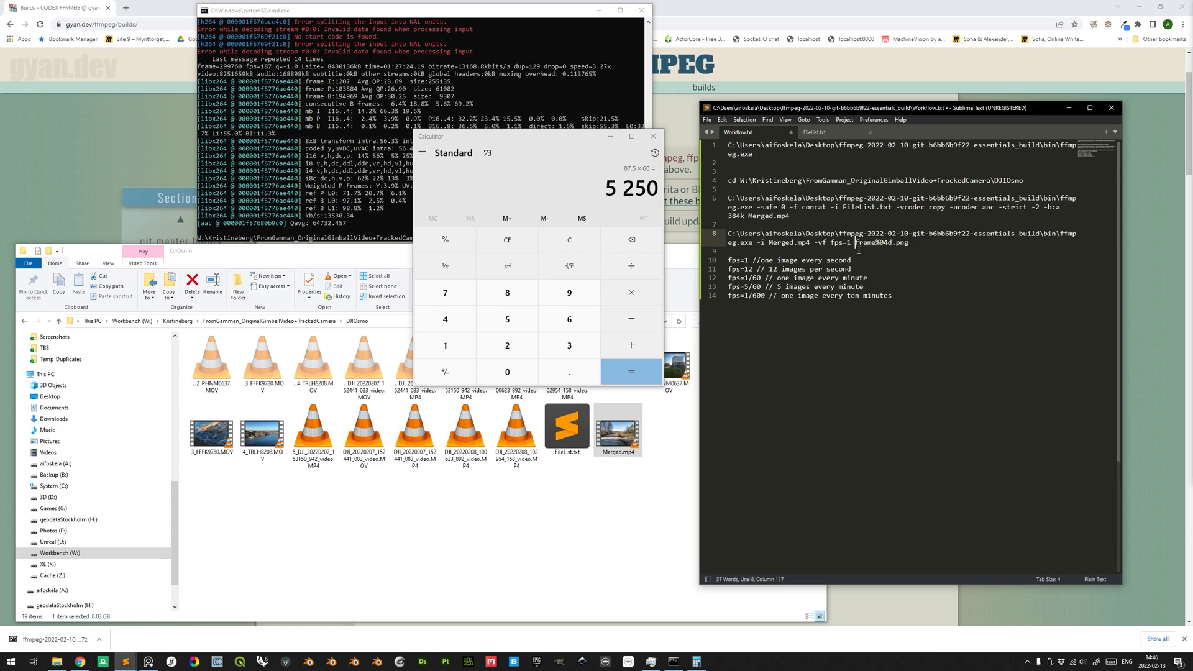
{"action": "double_click", "coordinate": [870, 242]}
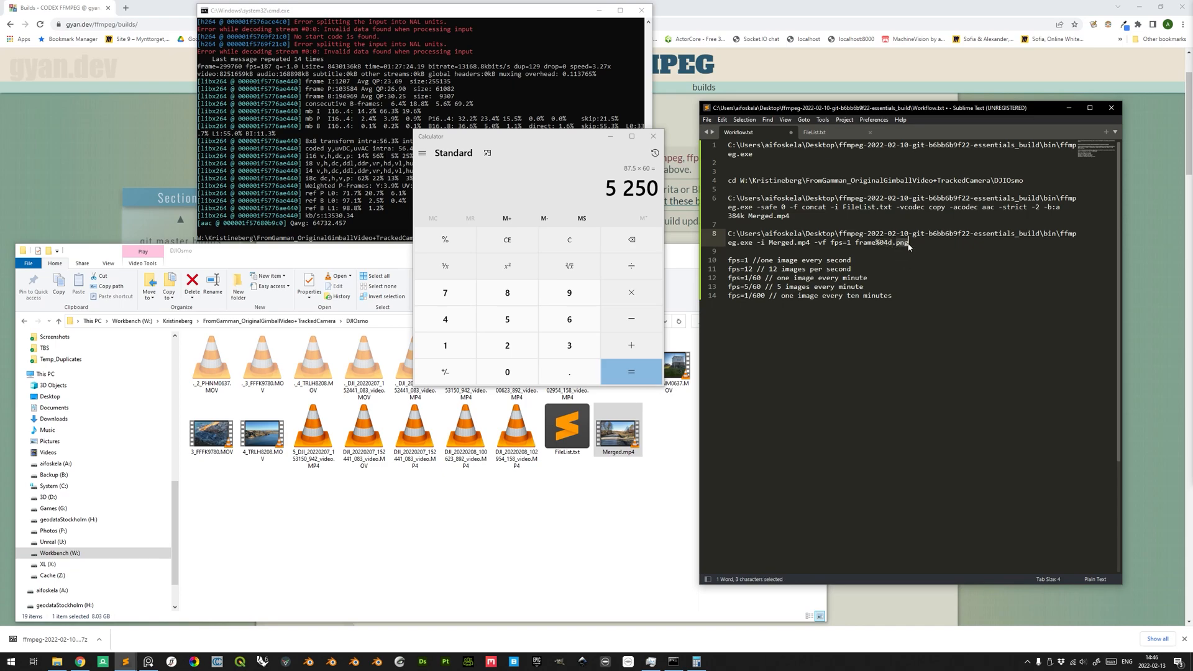
{"action": "left_click", "coordinate": [906, 242]}
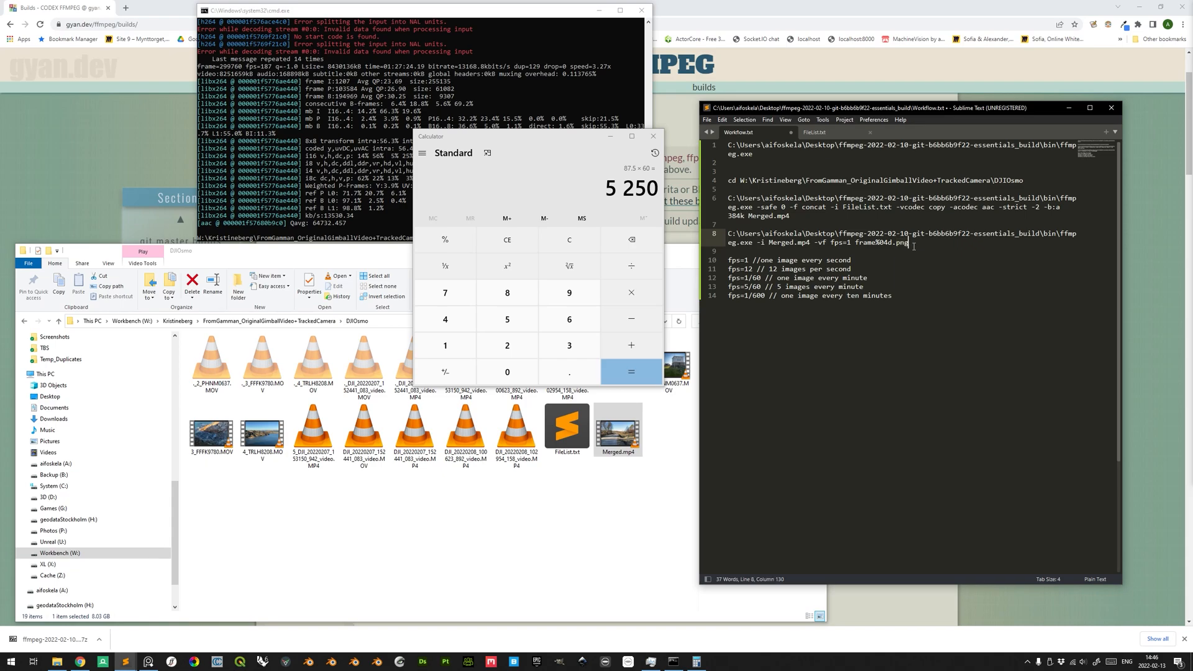
{"action": "double_click", "coordinate": [897, 243]}
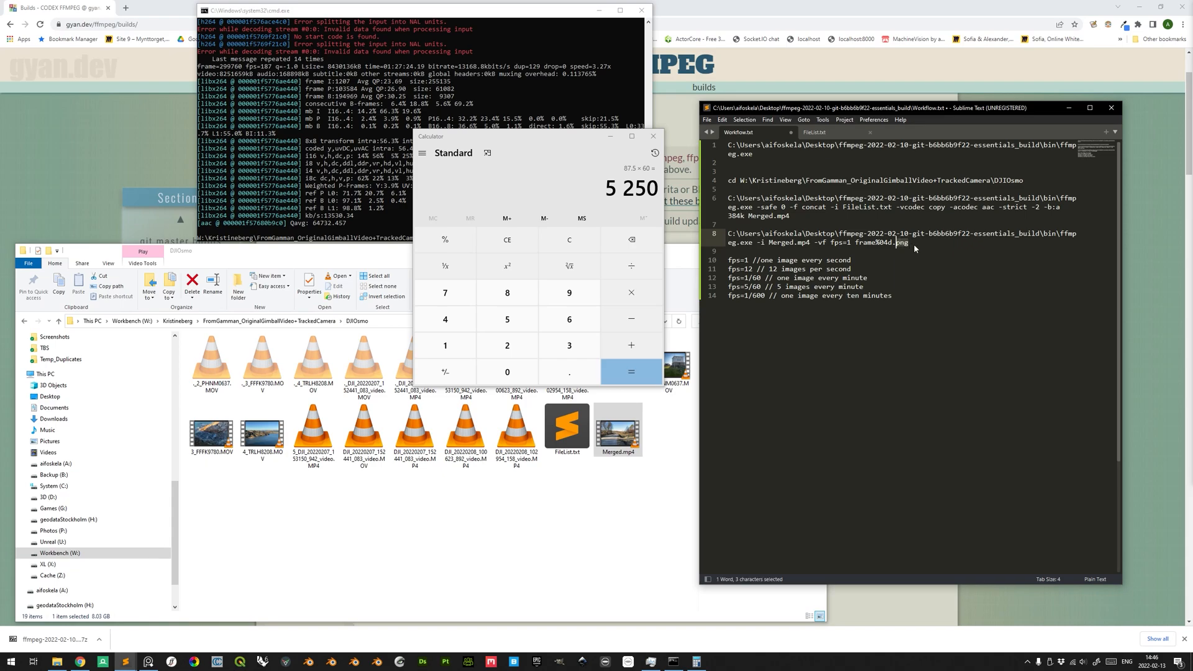
{"action": "type", "text": "jpg"}
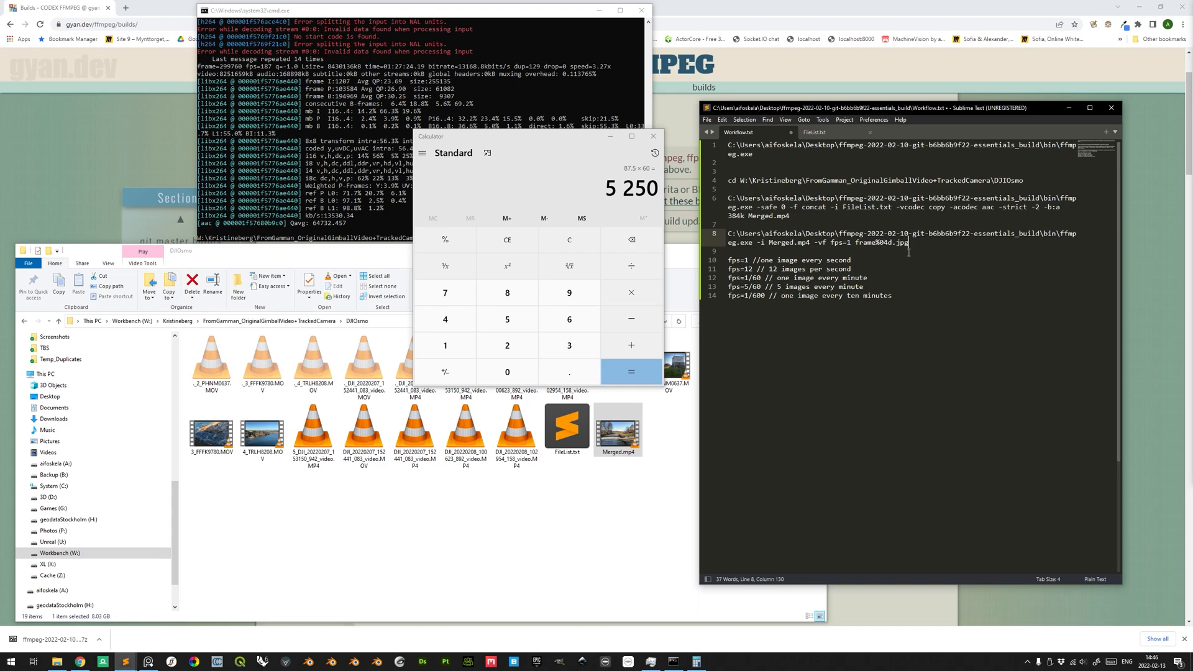
{"action": "double_click", "coordinate": [900, 242]}
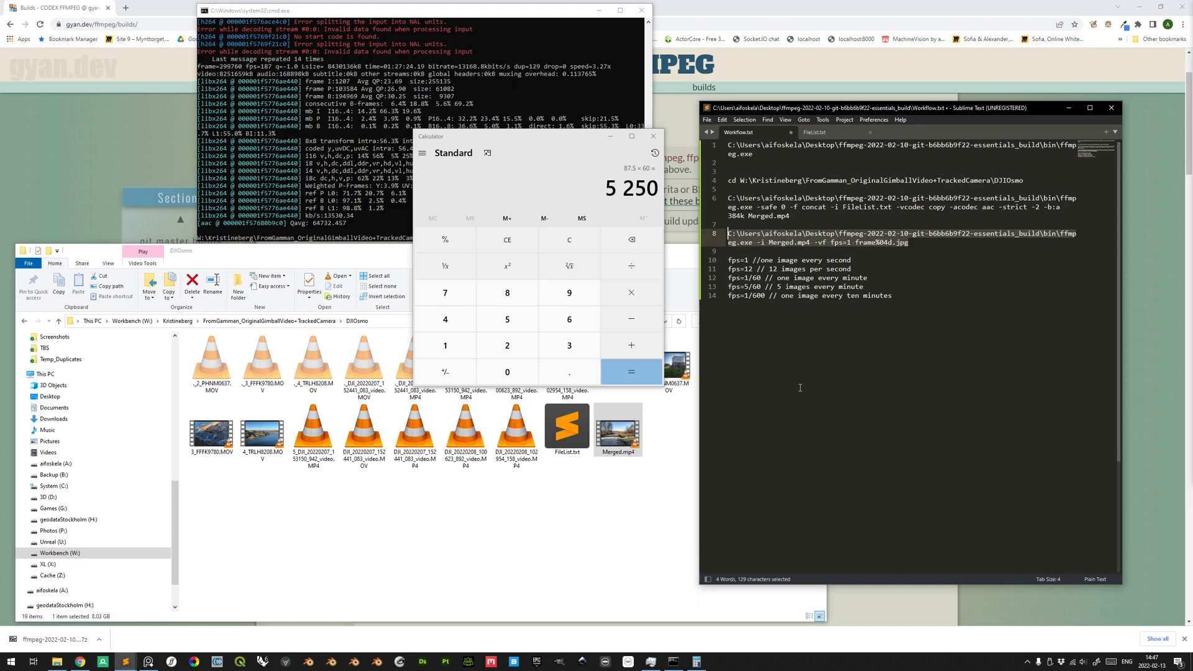
Copy the JPG extraction command to run it in the Command Prompt
{"action": "key", "text": "ctrl+c"}
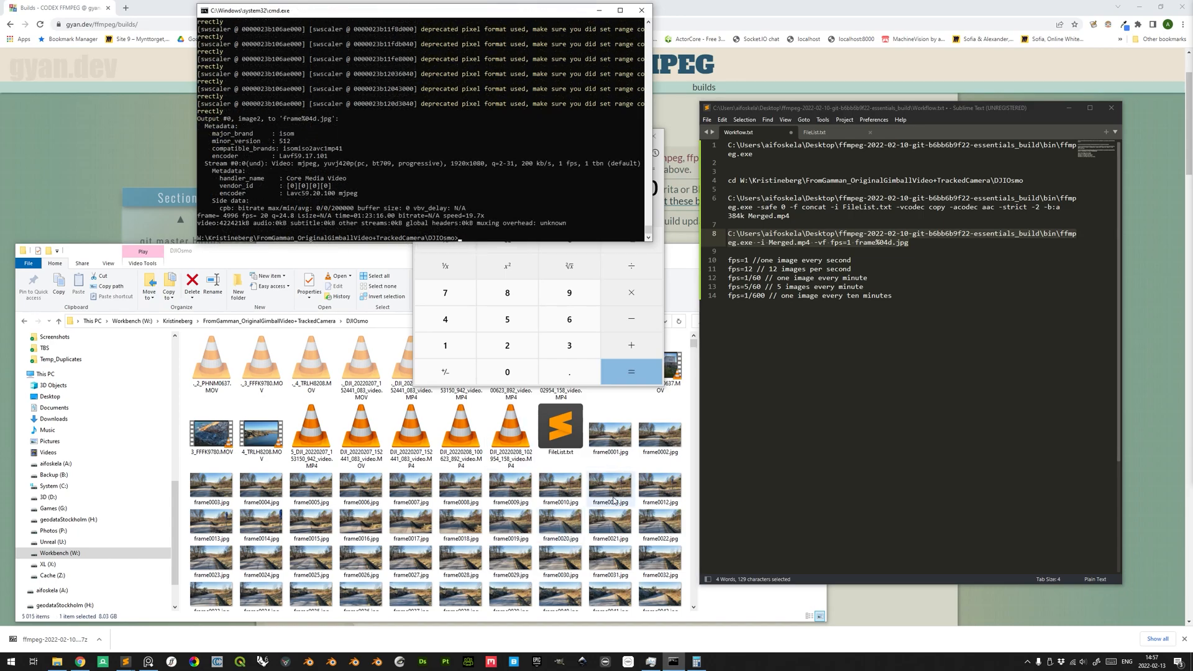
Add the ffmpeg -f image2 -framerate 24 command building Timelapse.mp4 from frame%04d.jpg
{"action": "scroll", "scroll_direction": "down", "scroll_amount": 3}
{"action": "type", "text": "C:\\Users\\aifoskela\\Desktop\\ffmpeg-2022-02-10-git-b6bb6b9f22-essentials_build\\bin\\ffmpeg.exe -f image2 -framerate 24 -i frame%04d.png -r 24 Timelapse.mp4"}
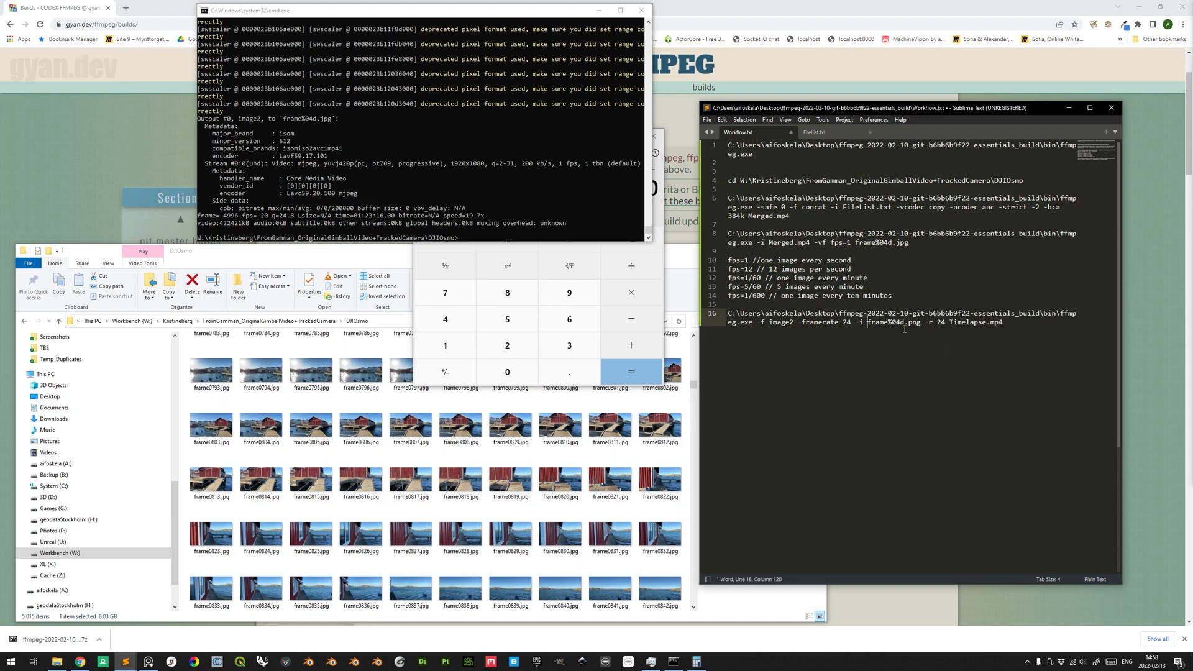
{"action": "double_click", "coordinate": [892, 323]}
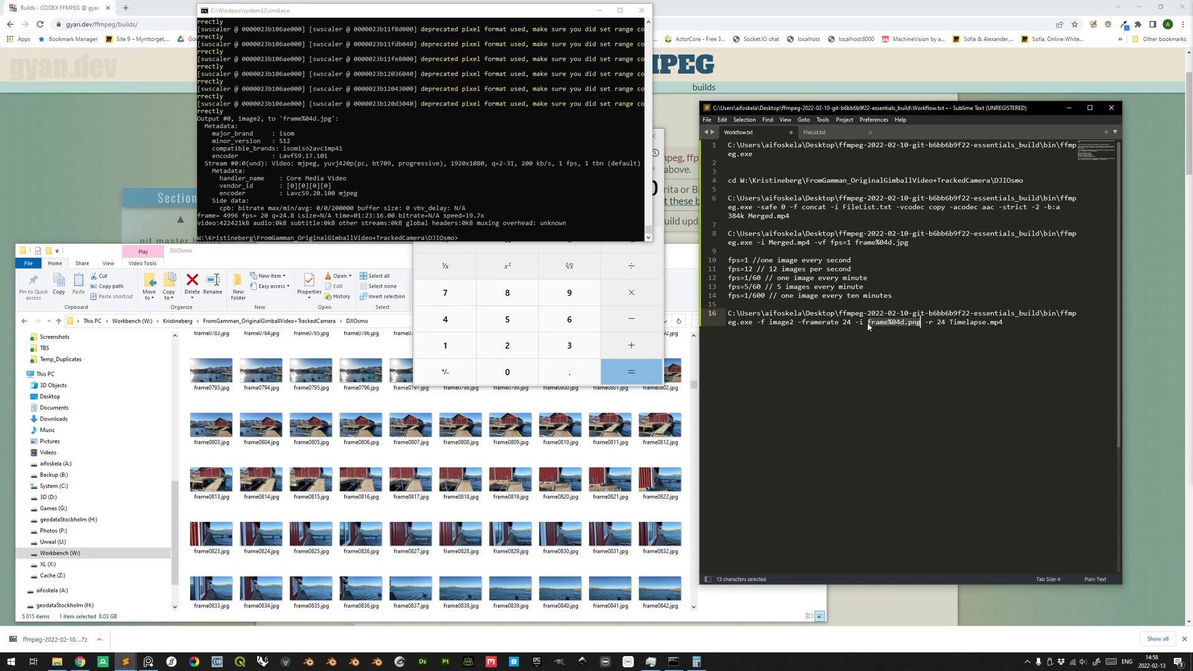
{"action": "mouse_move", "coordinate": [894, 327]}
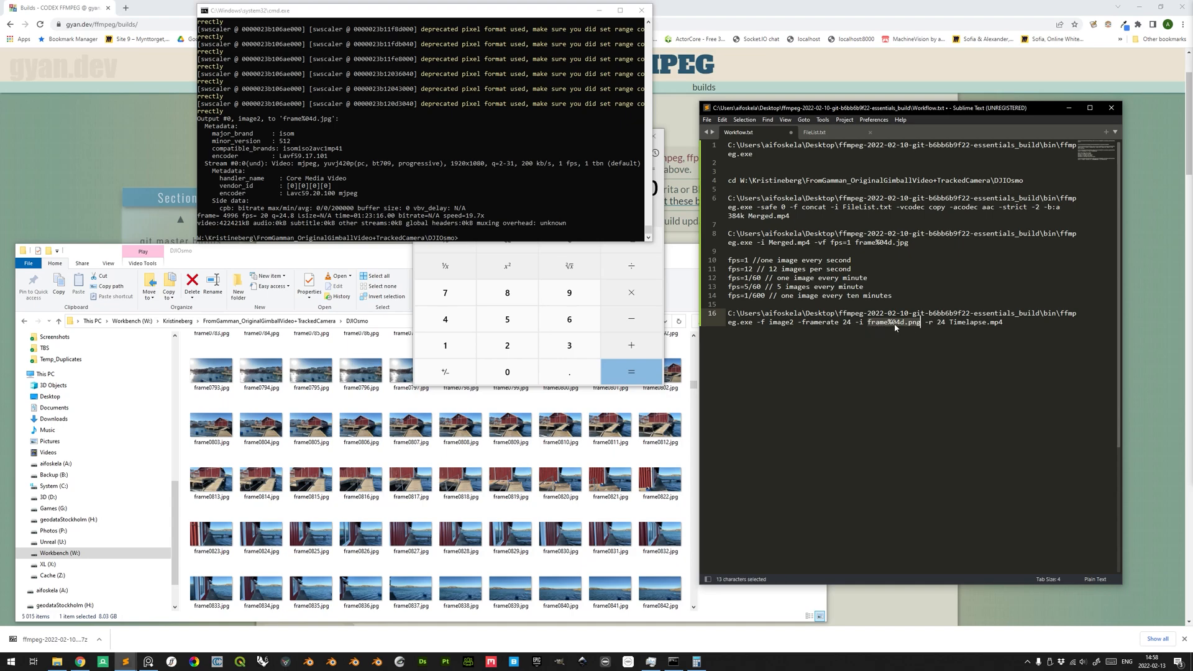
{"action": "mouse_move", "coordinate": [923, 328]}
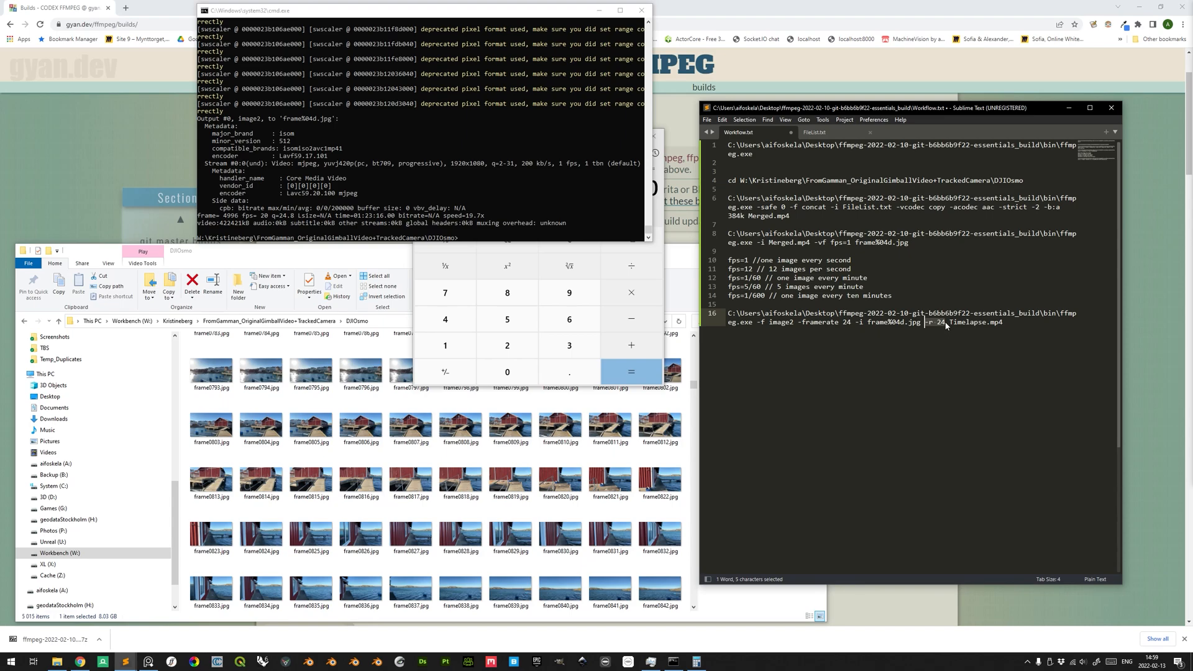
Try an output rate of 8, then set both -framerate and -r back to 24
{"action": "left_click", "coordinate": [903, 333]}
{"action": "type", "text": "1"}
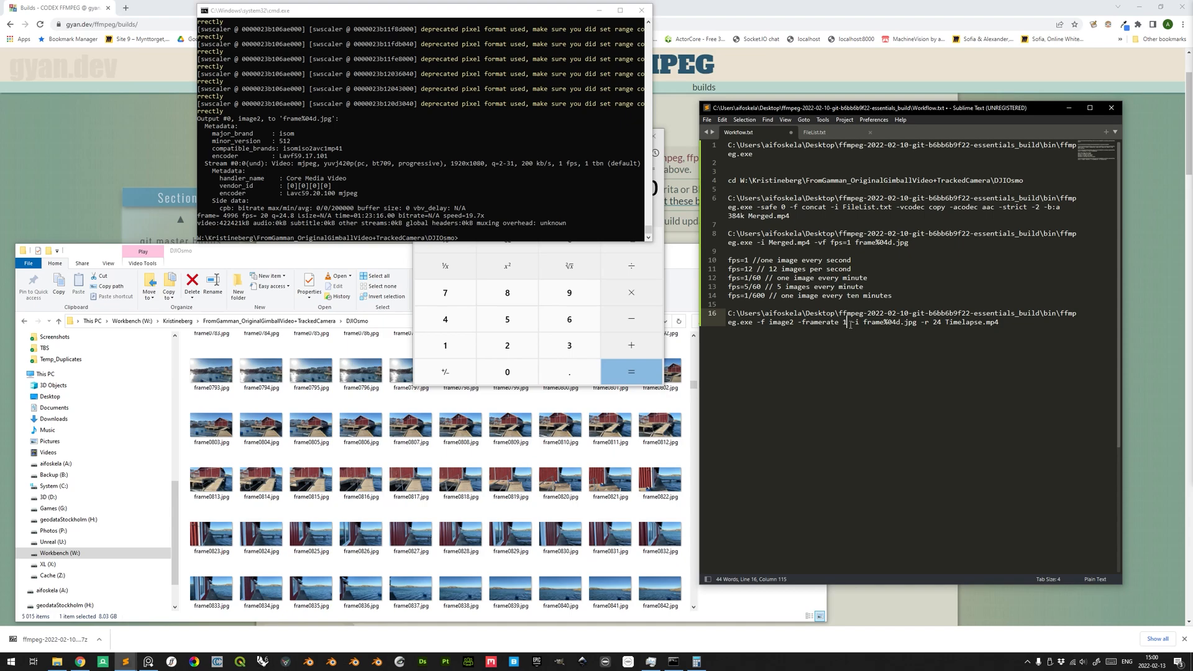
{"action": "double_click", "coordinate": [938, 322]}
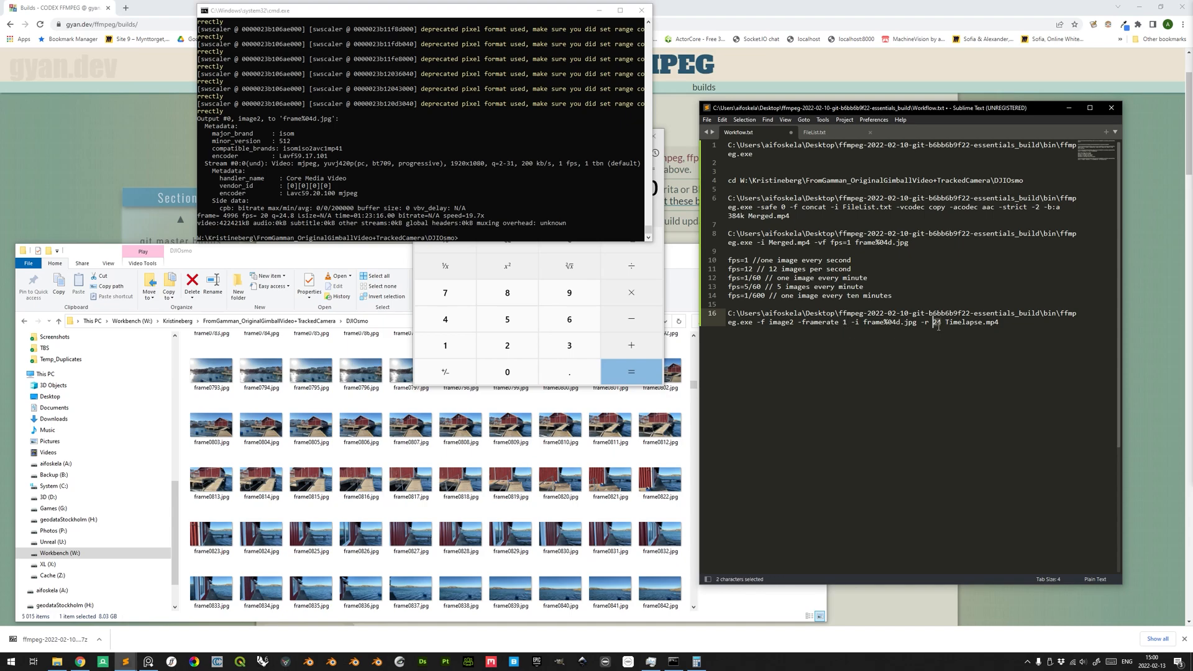
{"action": "type", "text": "8"}
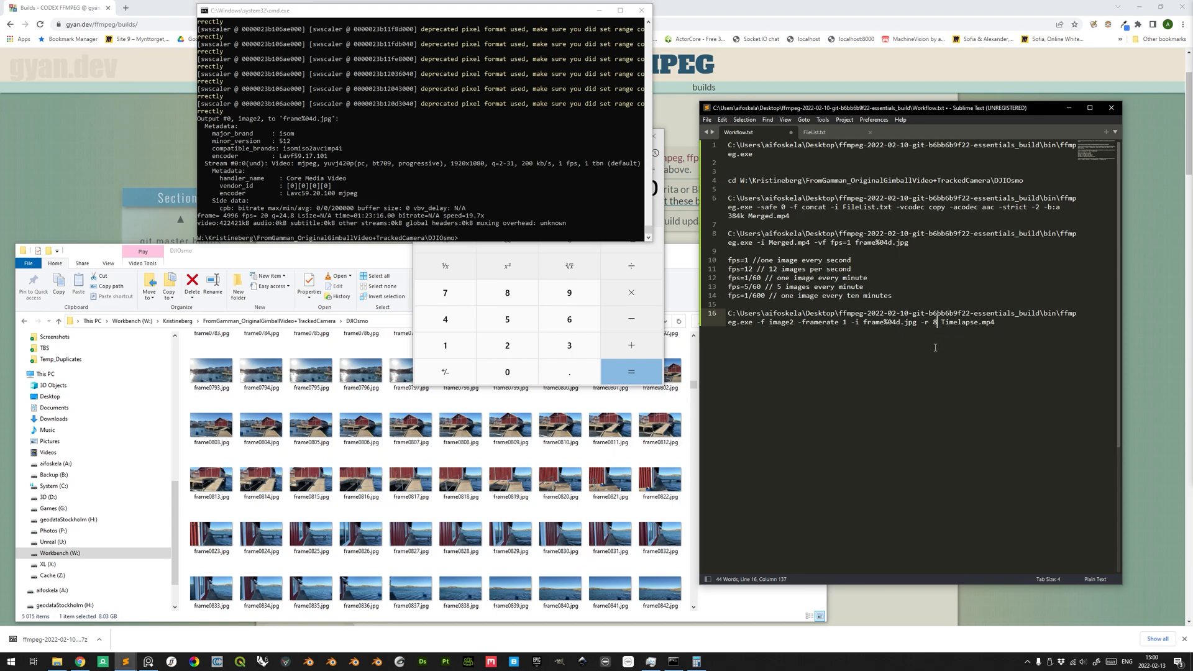
{"action": "mouse_move", "coordinate": [873, 354]}
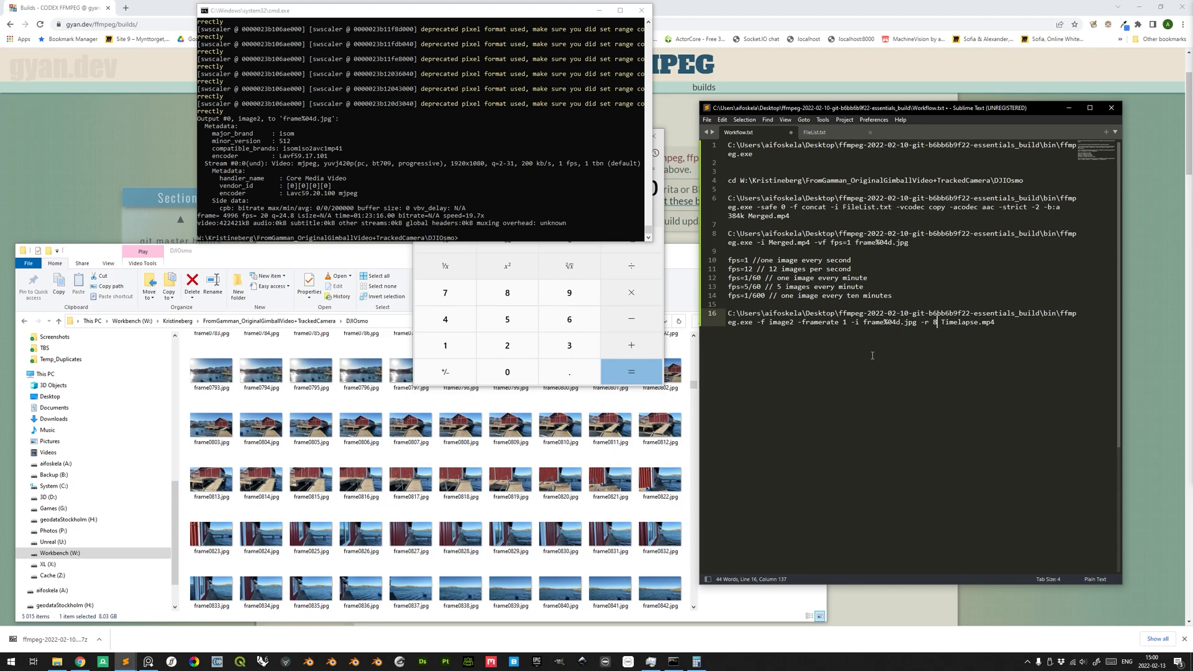
{"action": "double_click", "coordinate": [823, 322]}
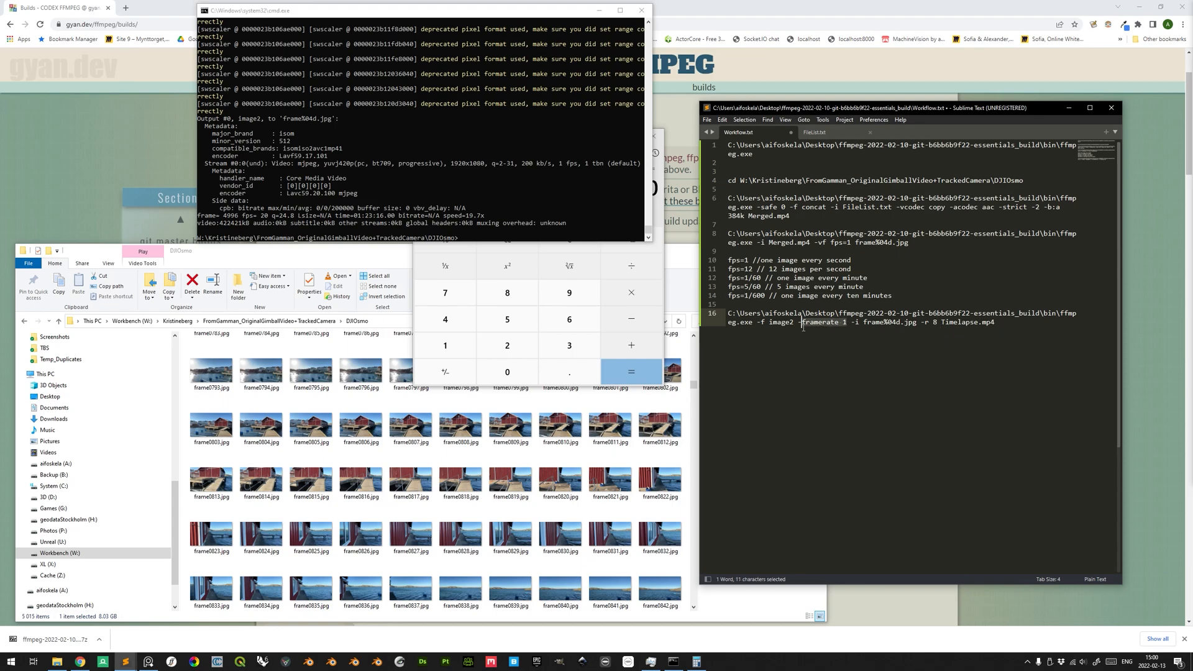
{"action": "left_click", "coordinate": [658, 426]}
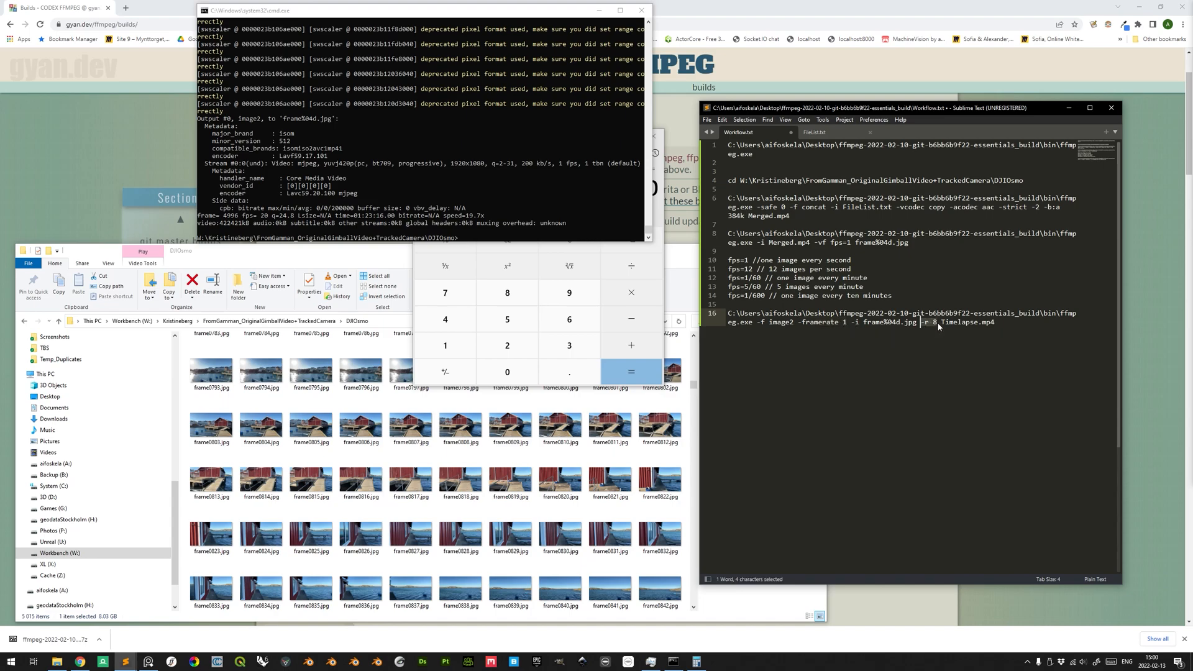
{"action": "mouse_move", "coordinate": [937, 327]}
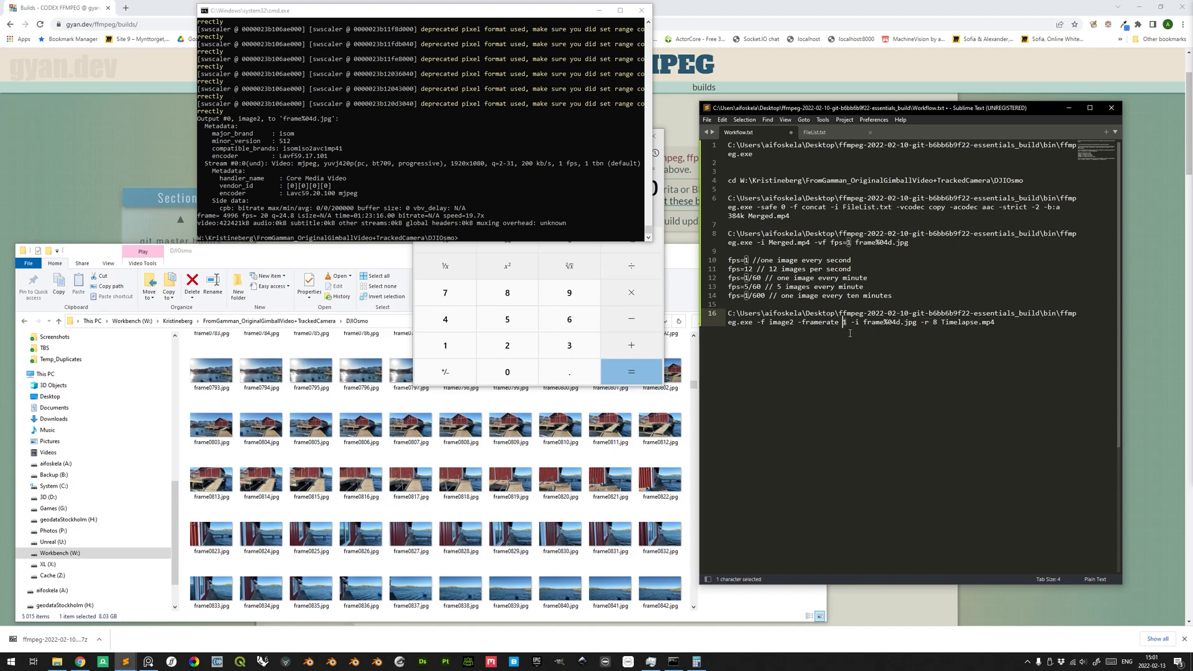
{"action": "type", "text": "24"}
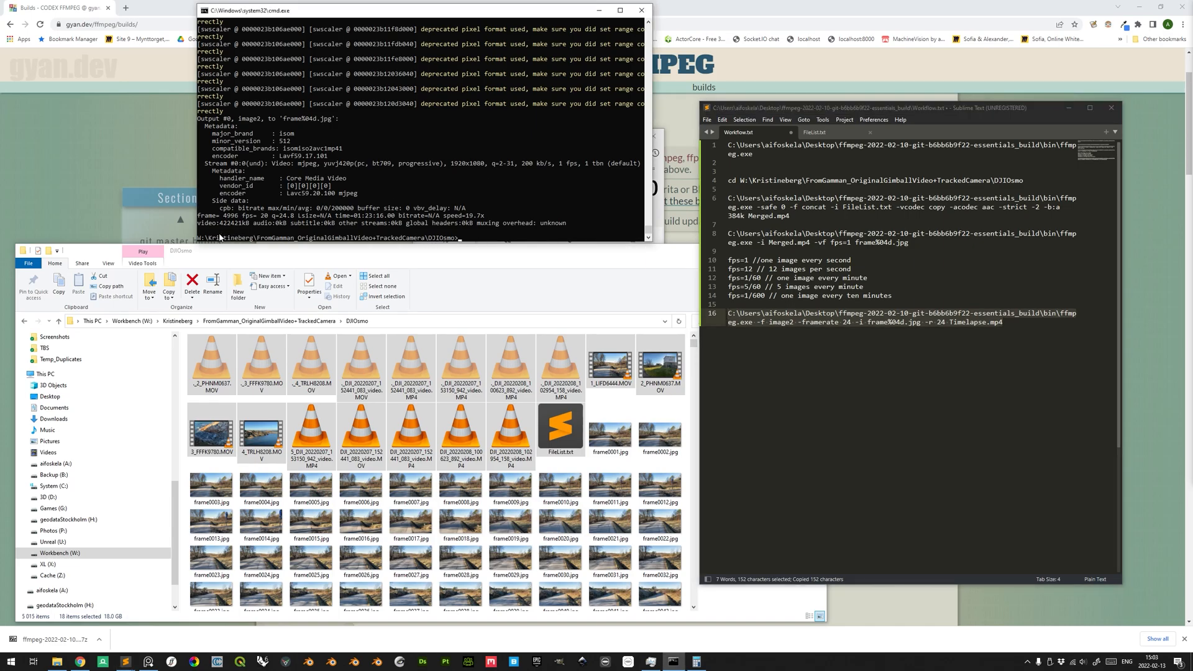
{"action": "mouse_move", "coordinate": [309, 366]}
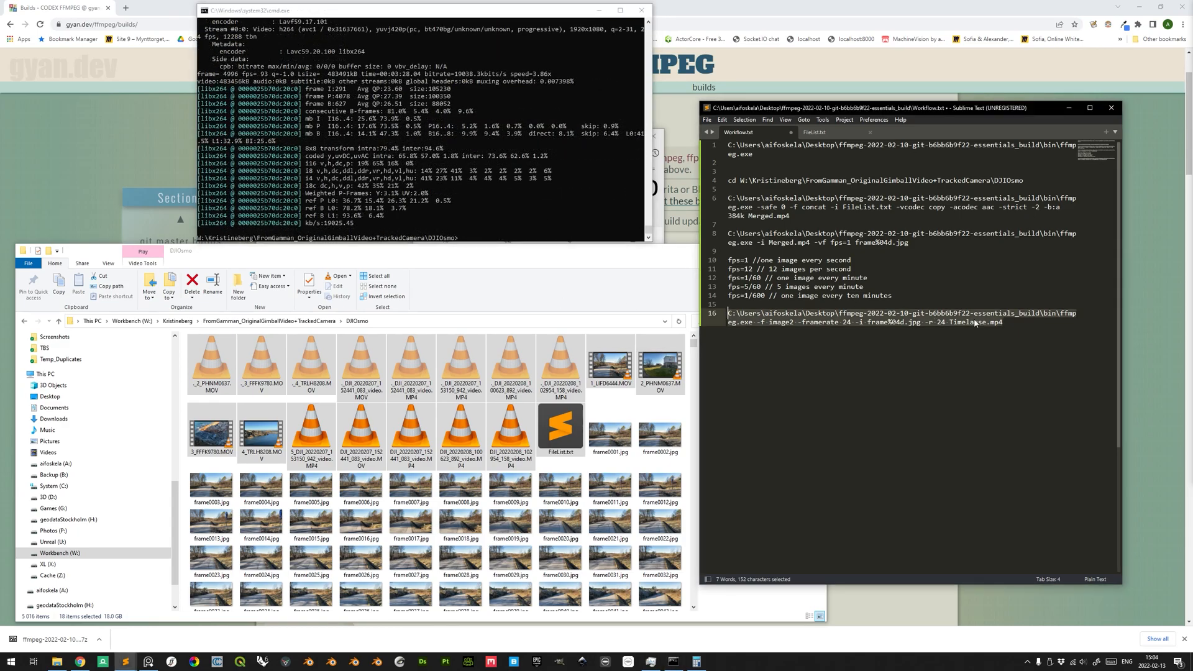
Run the Timelapse.mp4 encode and check the resulting file and frames in the DJIOsmo folder
{"action": "double_click", "coordinate": [961, 322]}
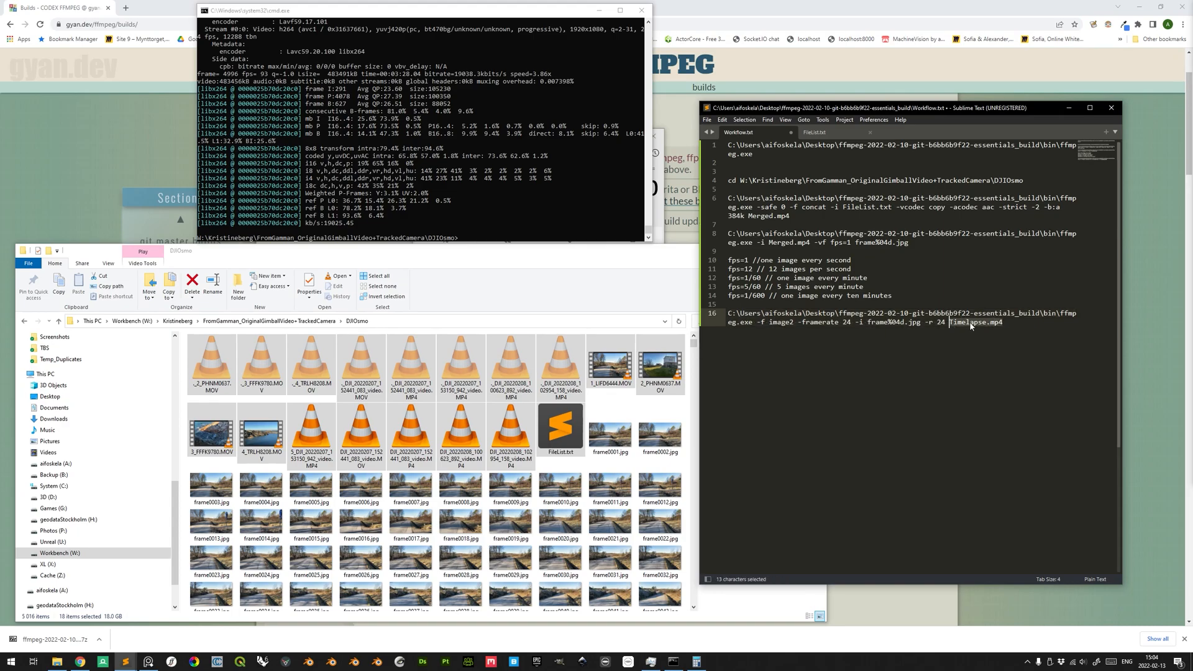
{"action": "left_click", "coordinate": [658, 426]}
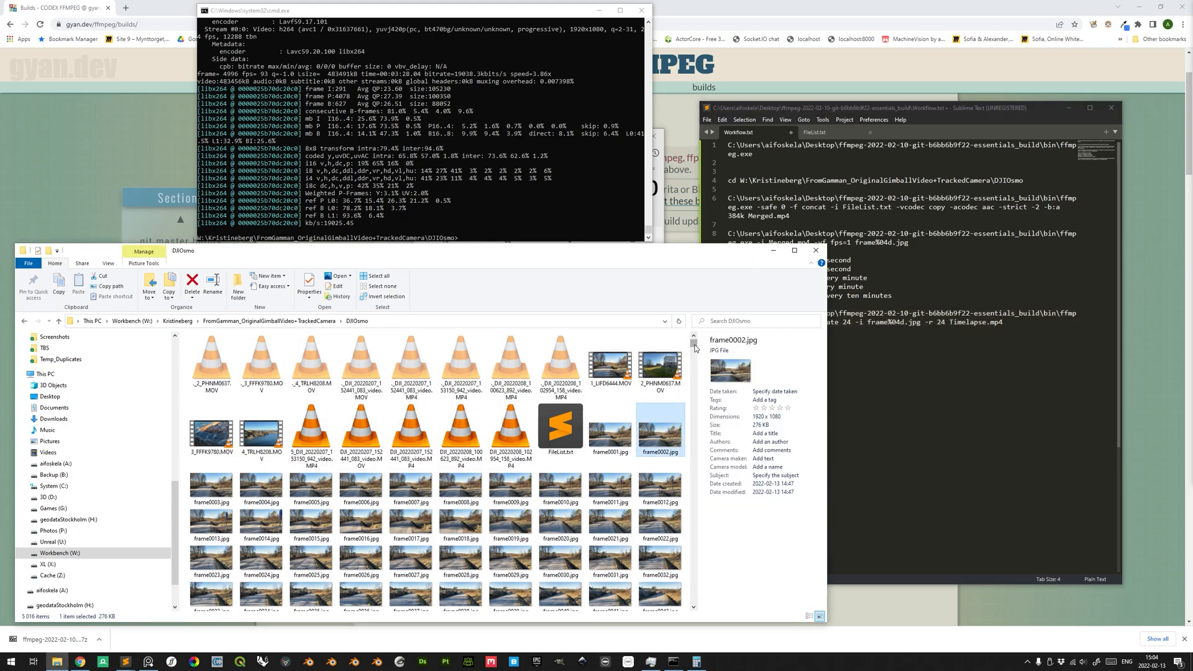
{"action": "scroll", "scroll_direction": "down", "scroll_amount": 3}
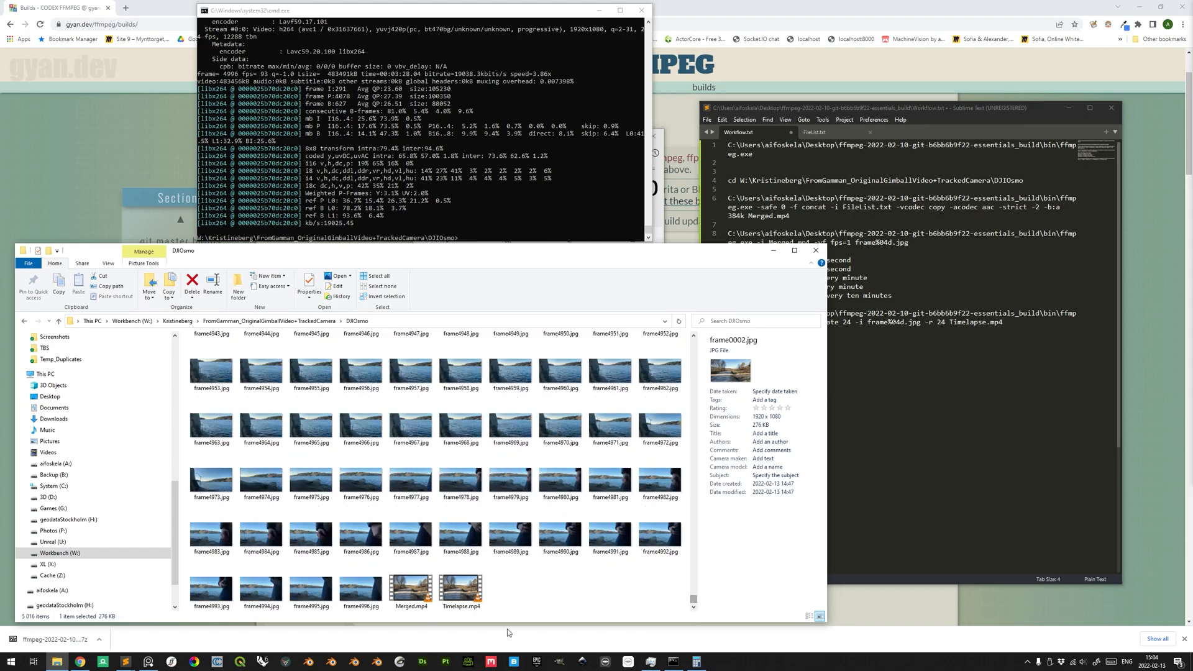
{"action": "left_click", "coordinate": [460, 586]}
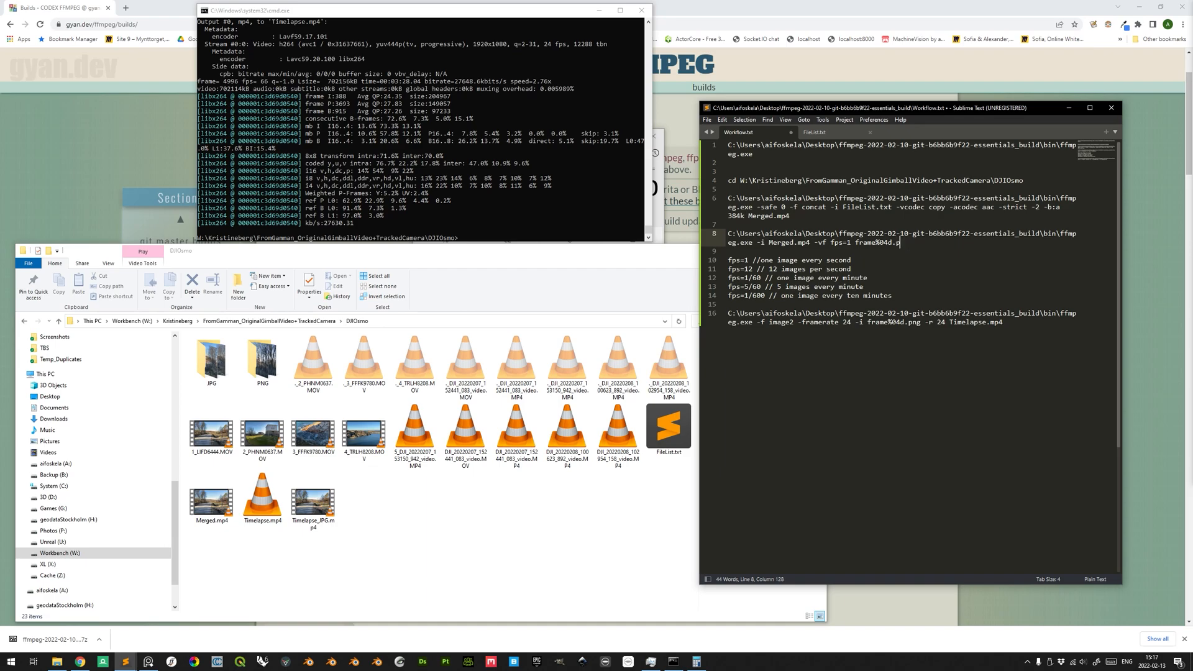
Switch the extraction and timelapse commands back to frame%04d.png images
{"action": "type", "text": "ng"}
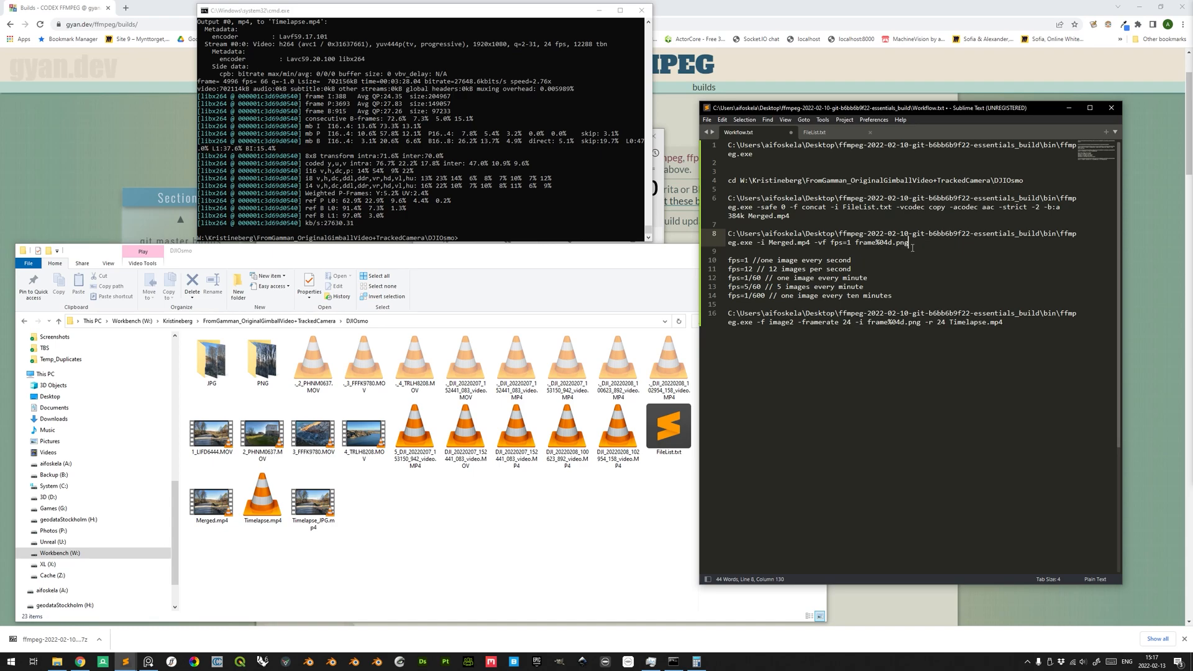
{"action": "double_click", "coordinate": [913, 323]}
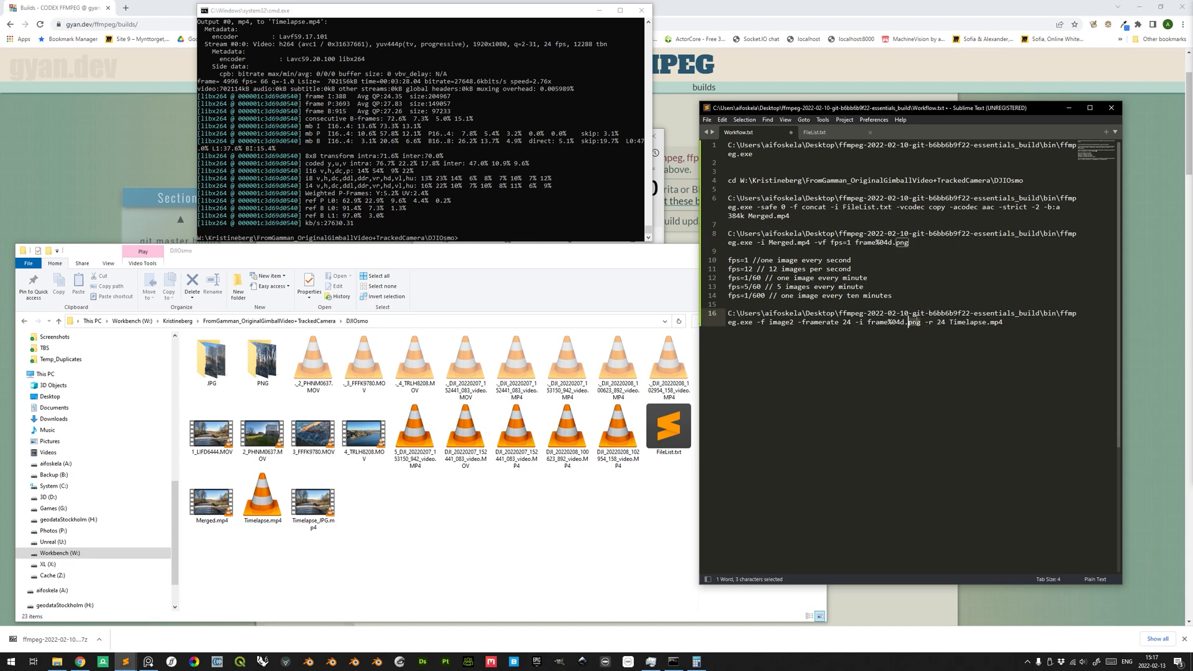